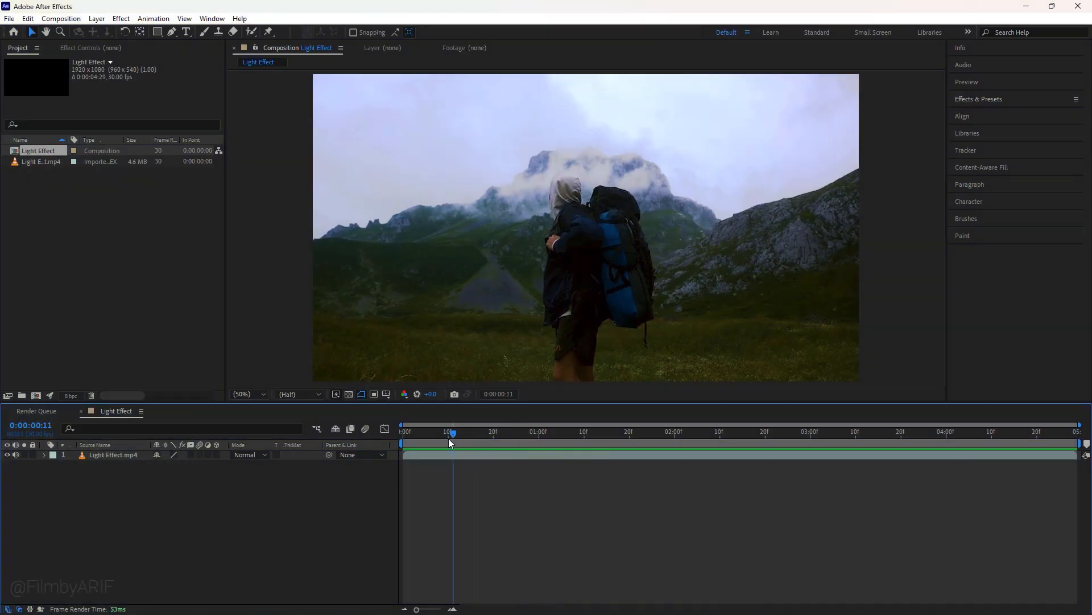
- Scrub the playhead back to frame 10 (0:00:00:10) in Light Effect
left_click_drag(453, 432, 448, 431)
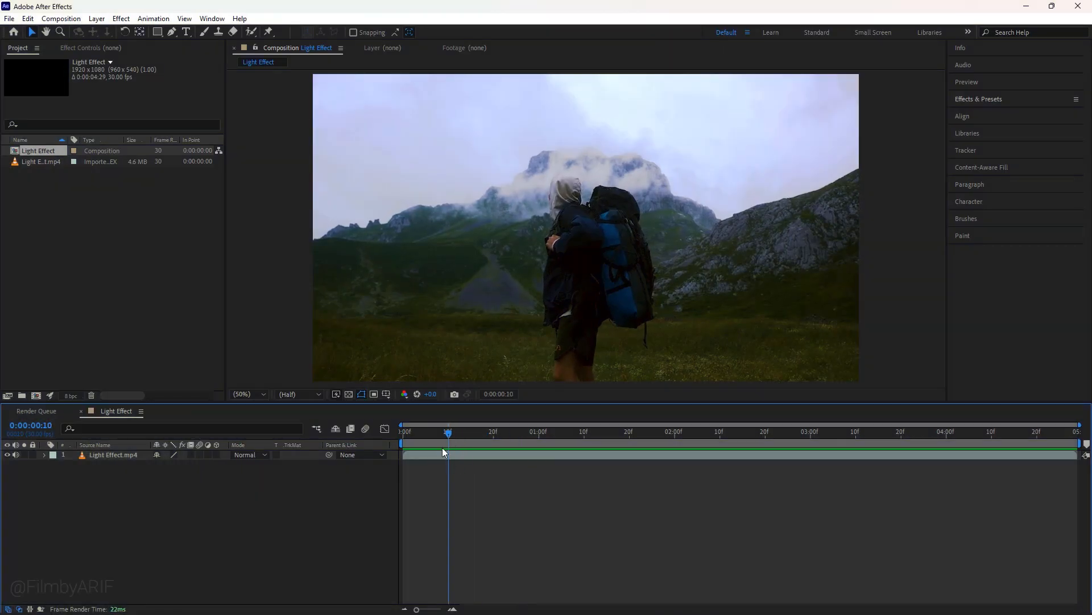
mouse_move(443, 453)
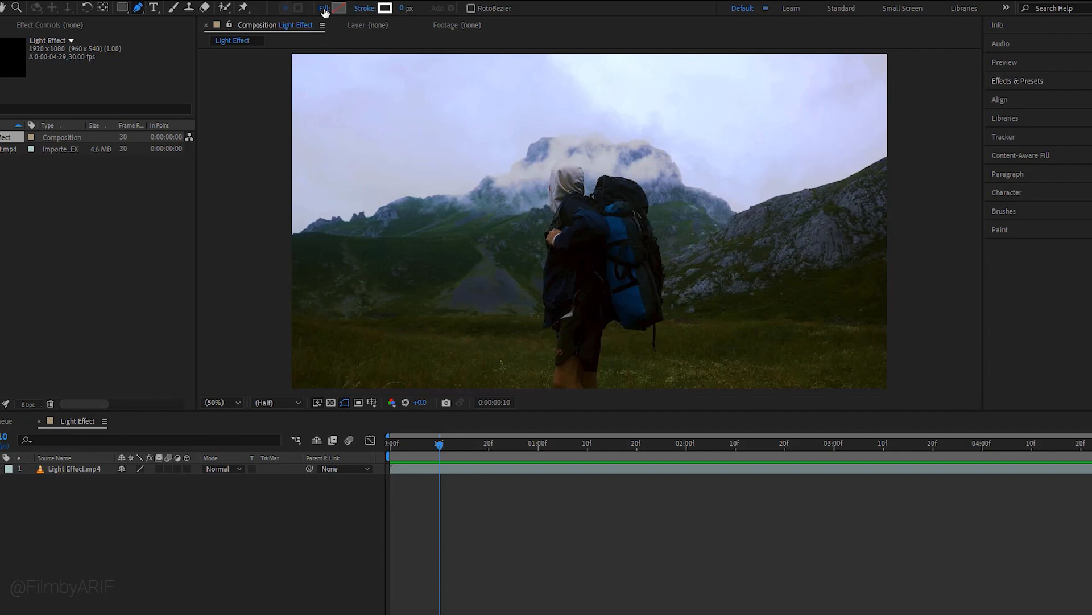
- Set the Pen fill option and trace points around the hiker's jacket and shoulder
left_click(323, 8)
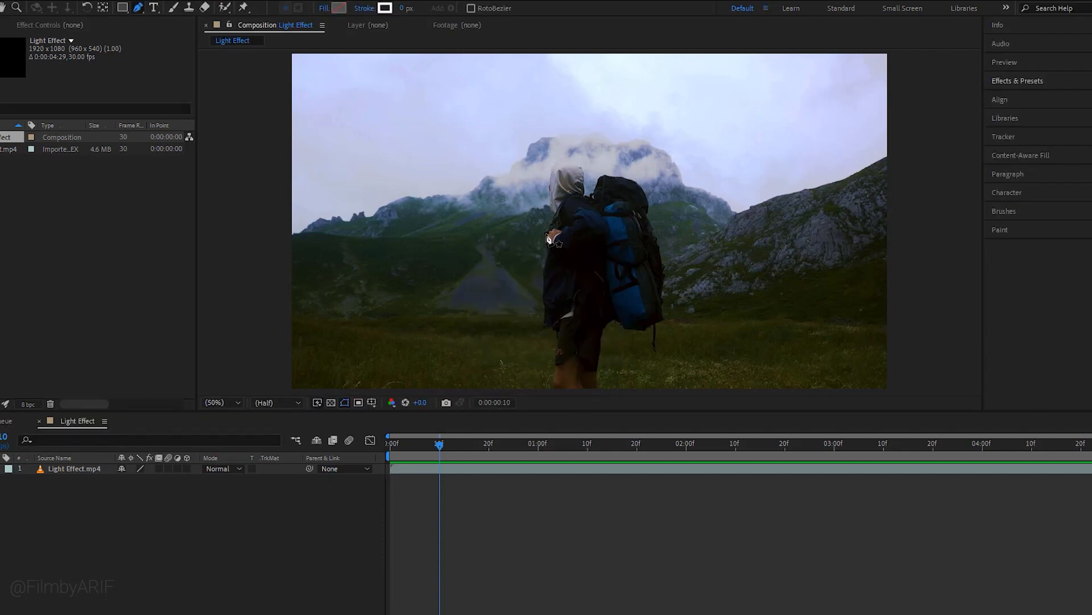
left_click(550, 230)
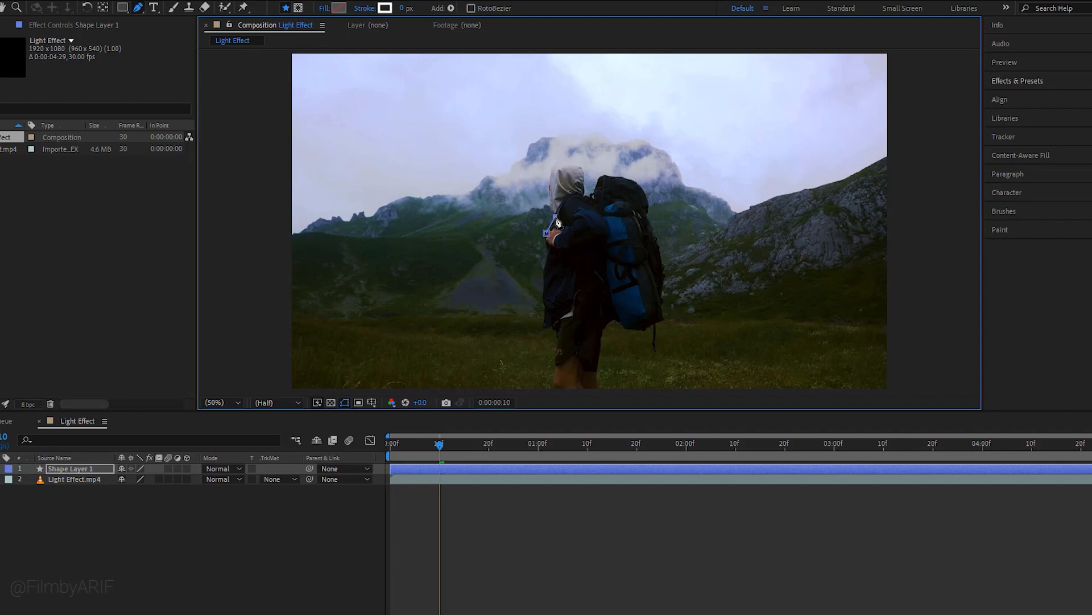
left_click(218, 402)
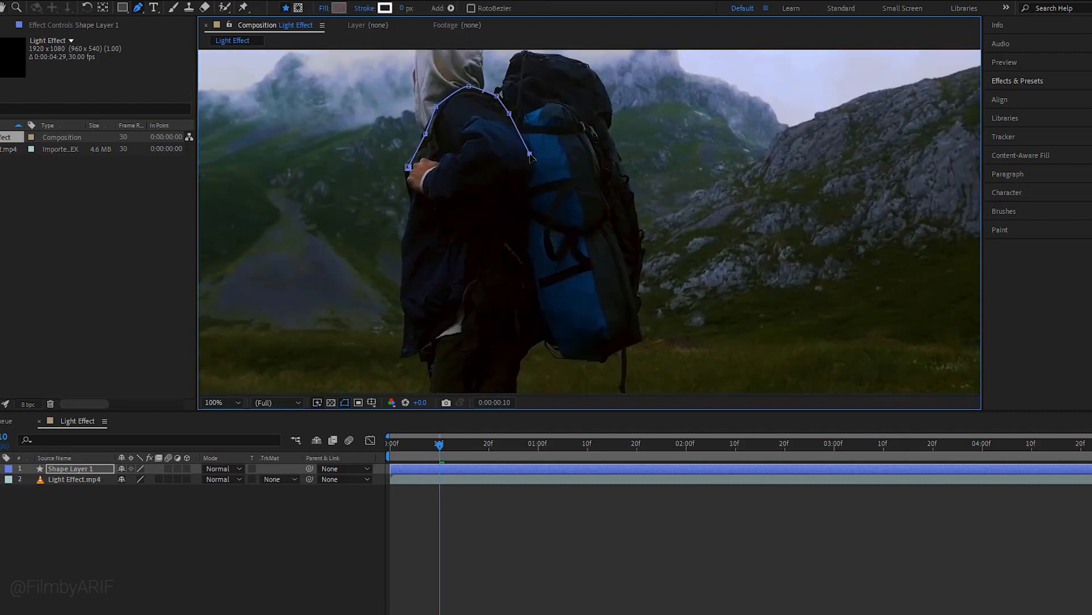
left_click(400, 357)
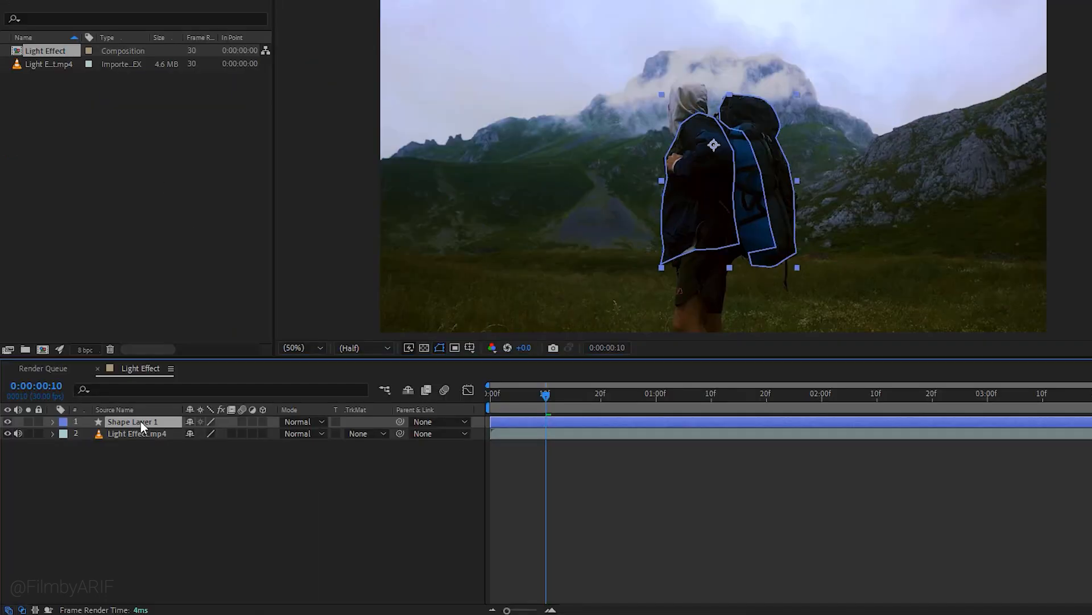
- Rename the shape layer 'Body' and give Shape 1's stroke a bright red color
type("Body")
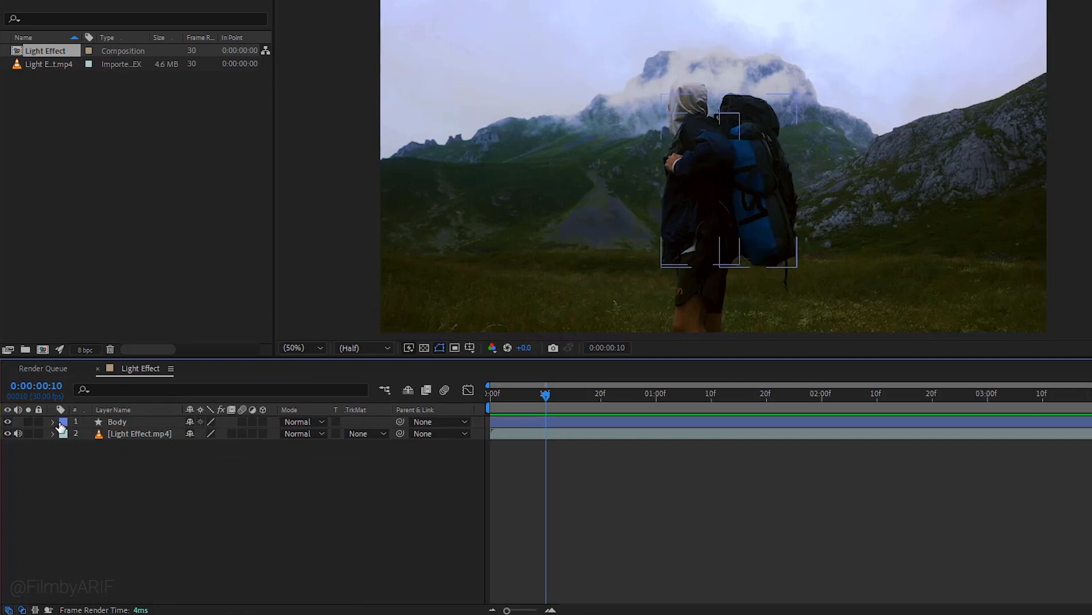
left_click(53, 421)
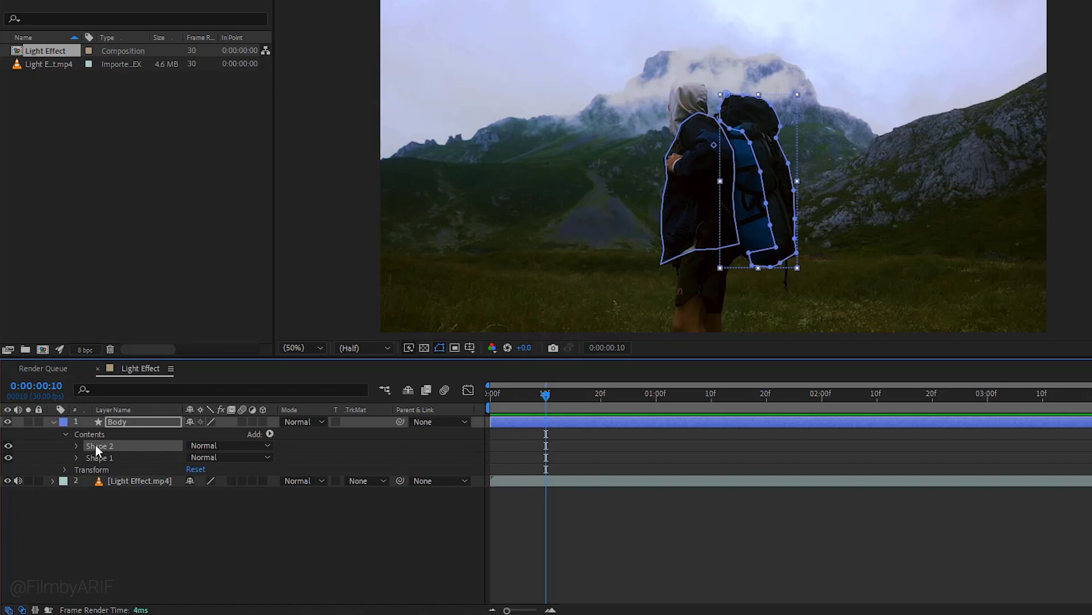
left_click(76, 457)
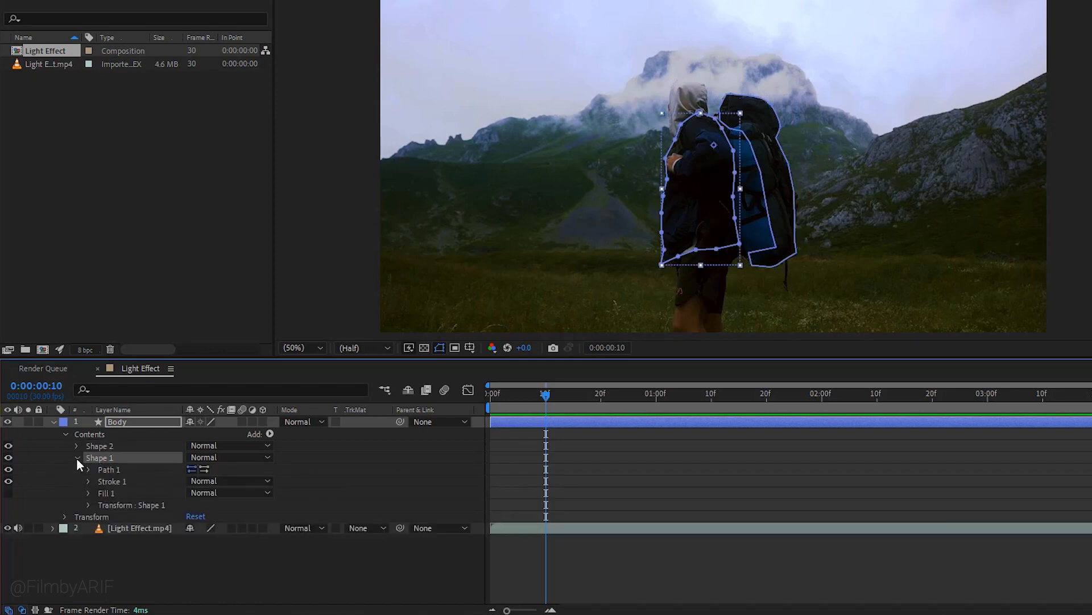
left_click(89, 480)
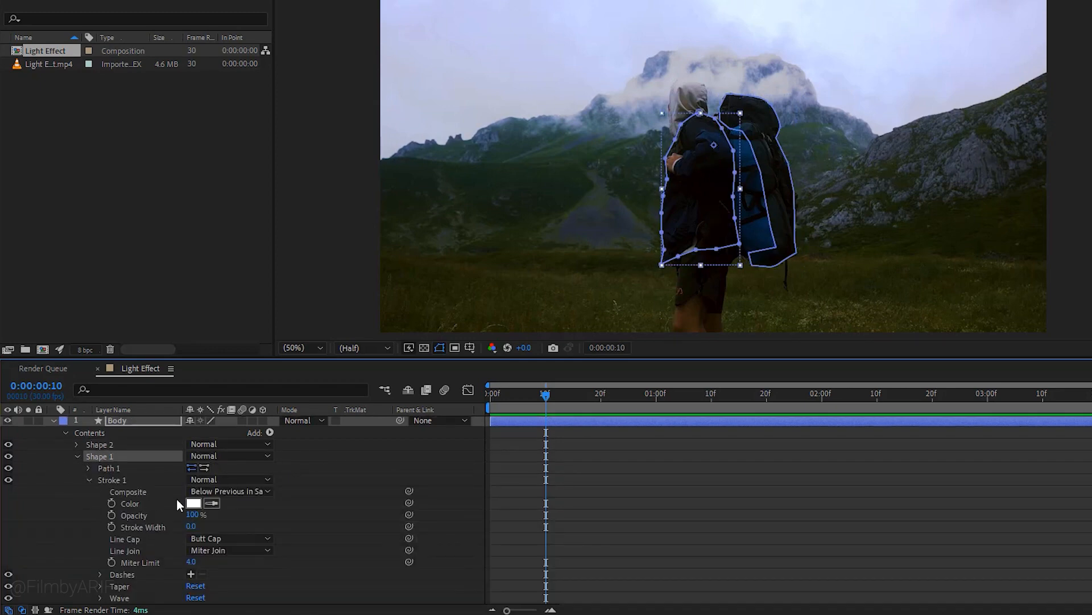
left_click(194, 503)
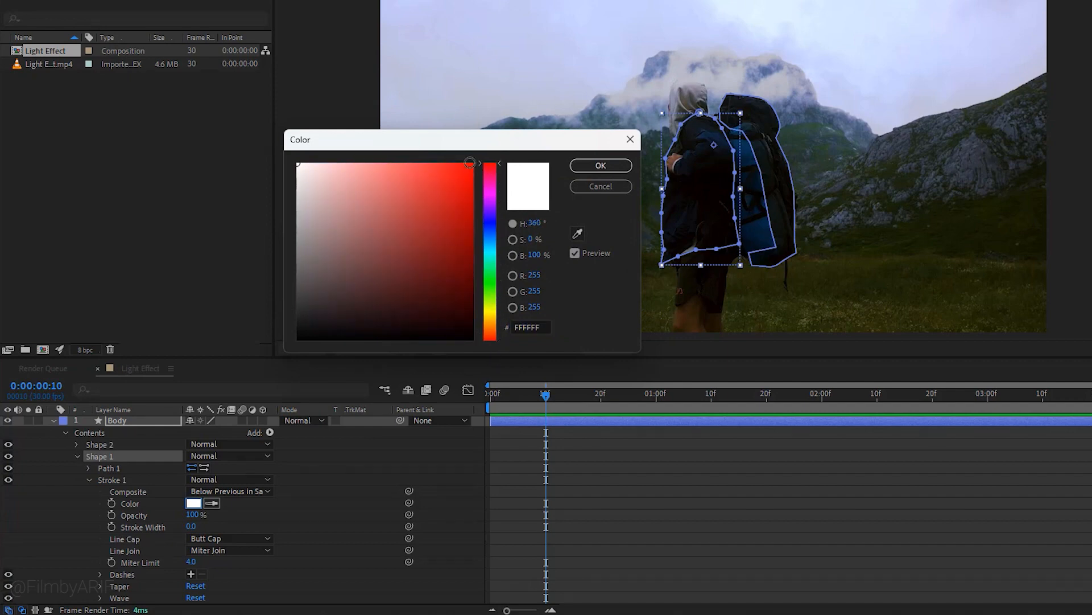
left_click(471, 162)
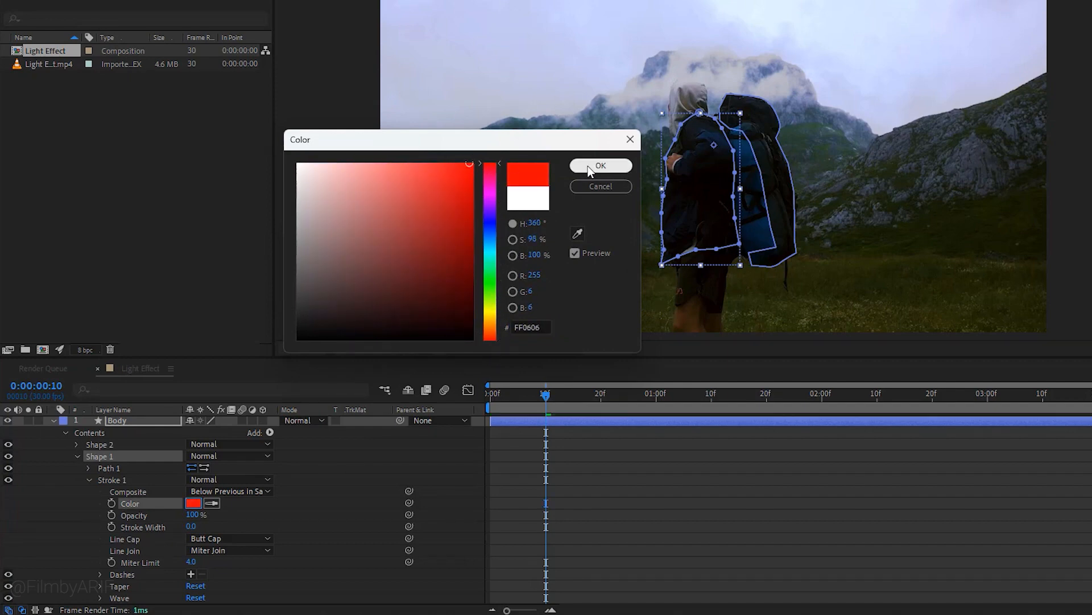
left_click(600, 165)
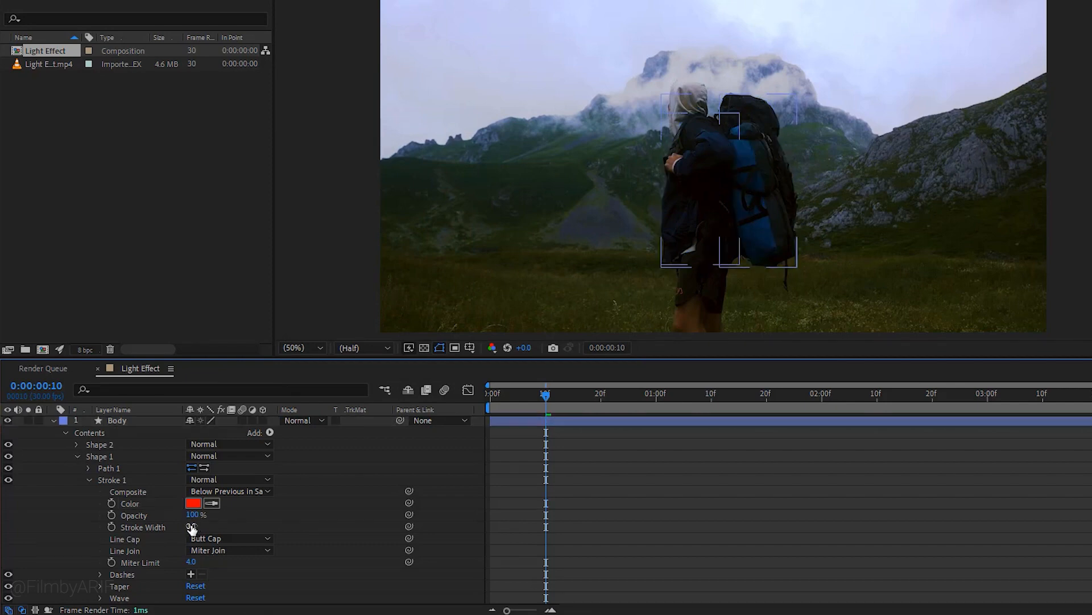
- Set the jacket stroke width to 37 and choose blue for the backpack stroke
left_click_drag(193, 526, 193, 526)
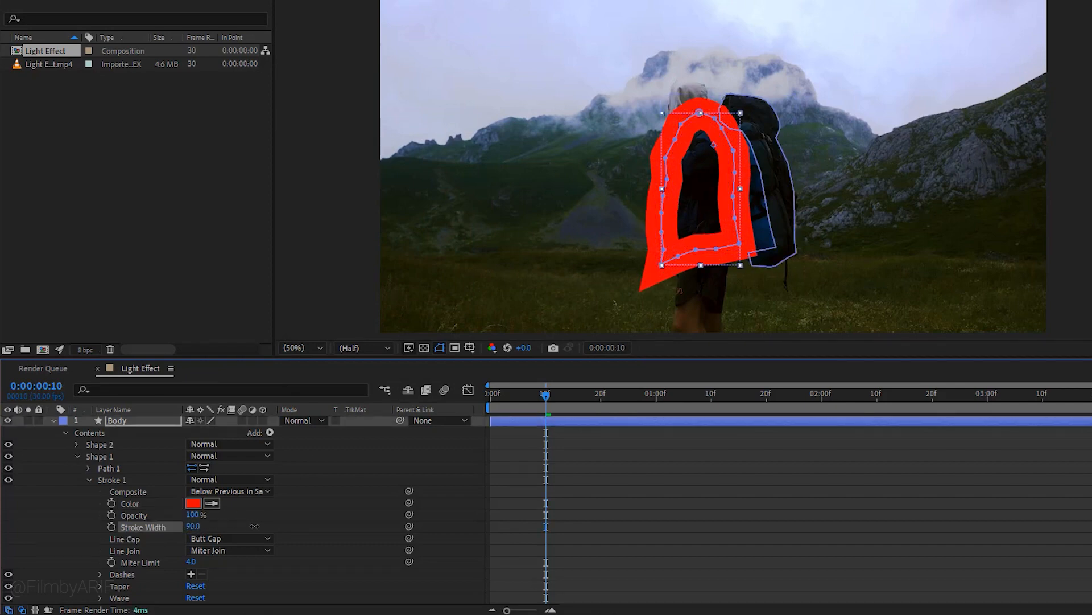
type("37")
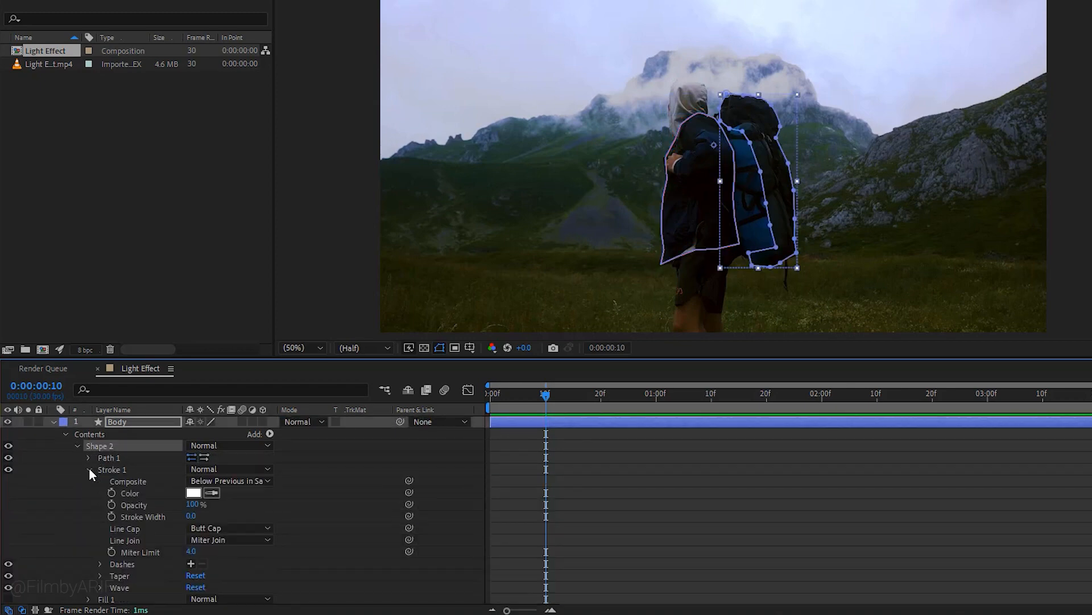
left_click(194, 493)
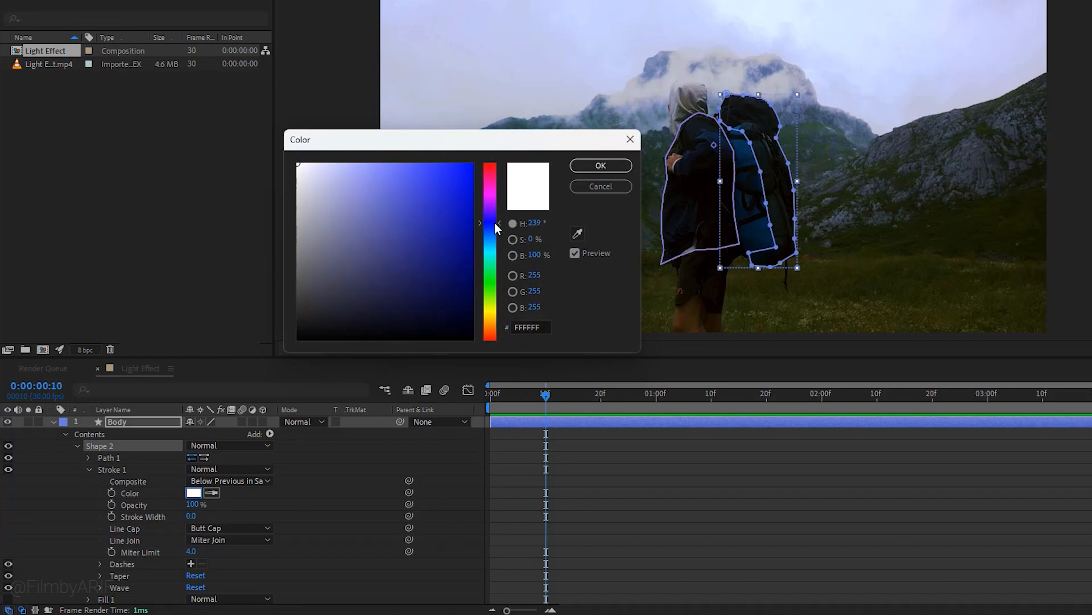
left_click(599, 165)
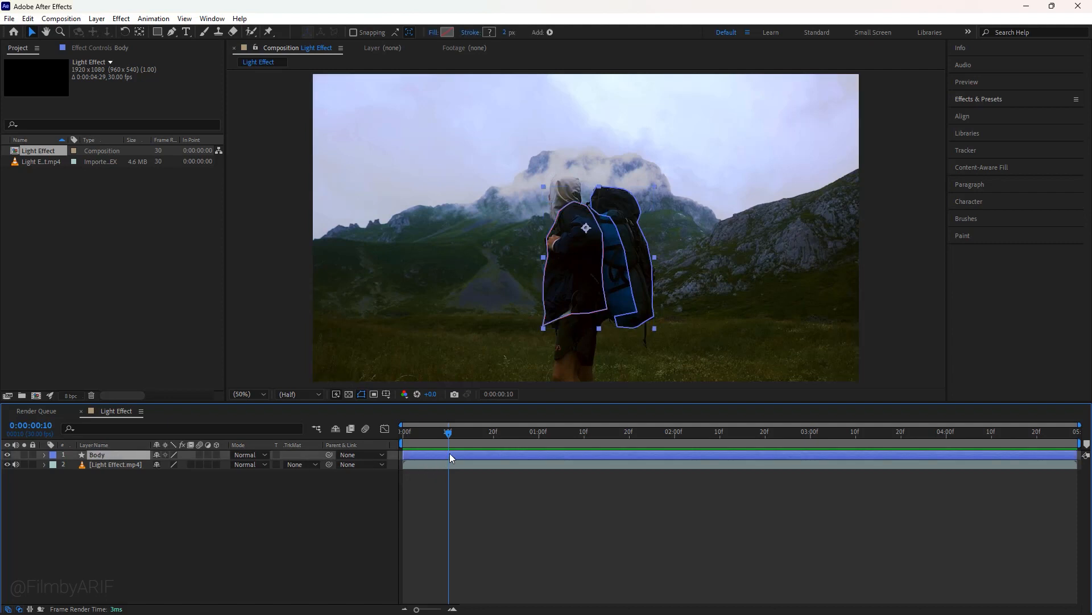
- Trim Body to a brief flash with Alt+], duplicate with Ctrl+D, and shift Body 4 later
key("alt+[")
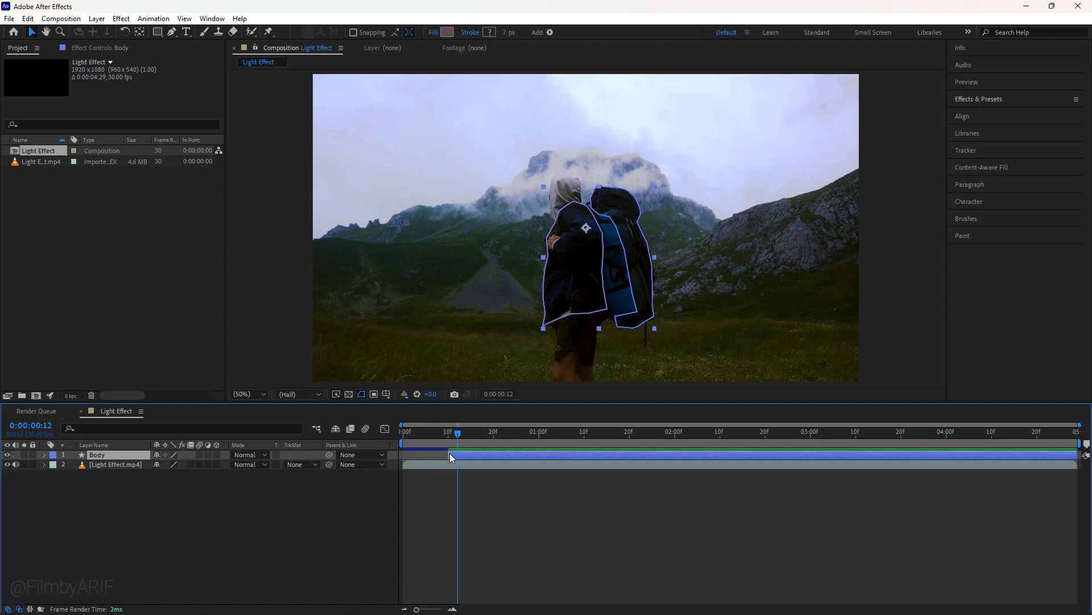
key("PageDown")
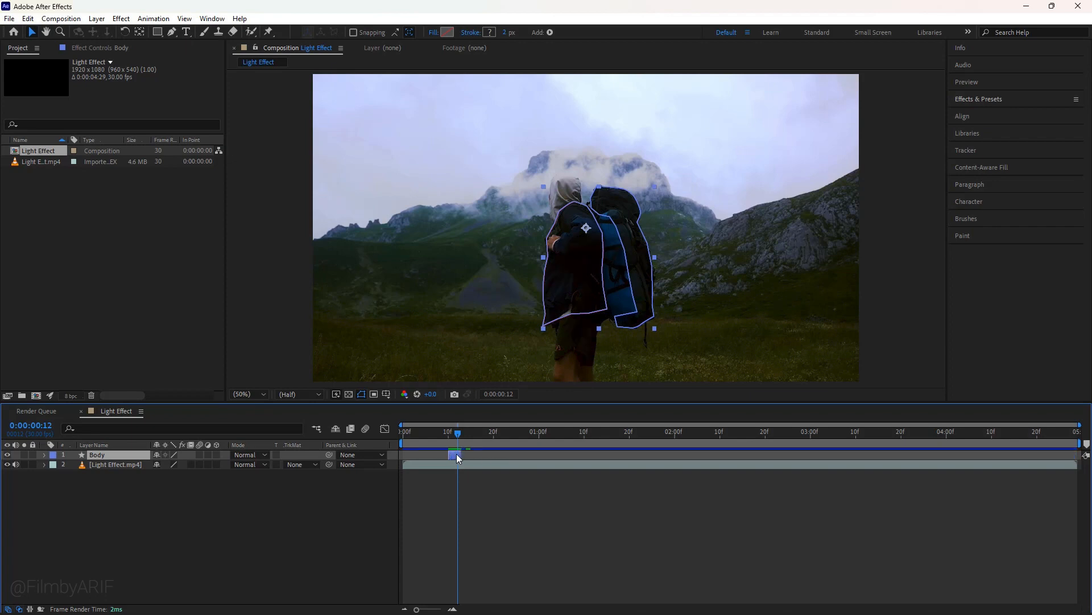
key("alt+]")
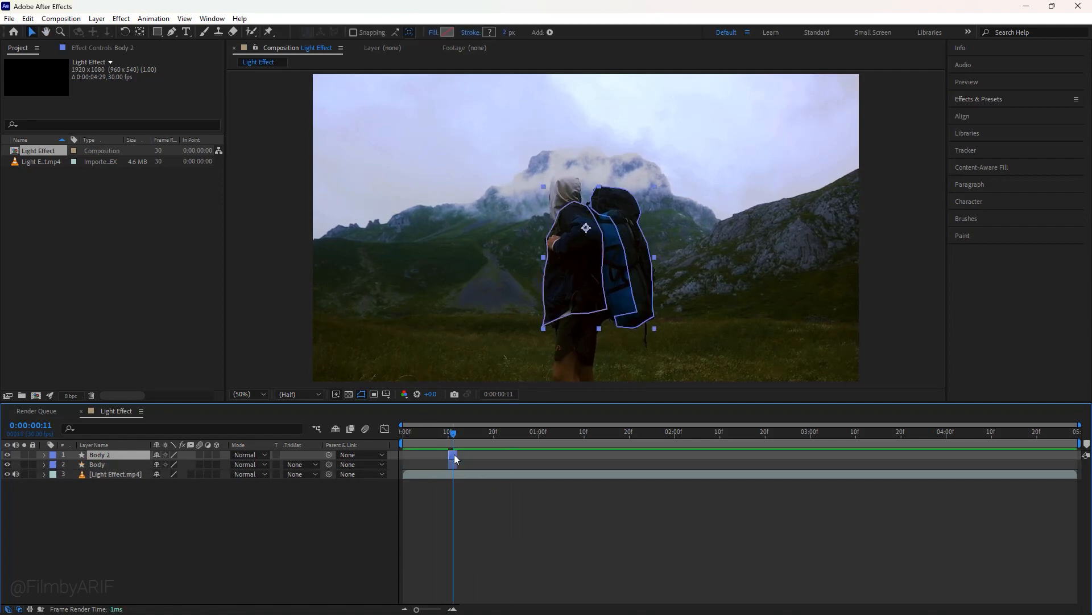
key("ctrl+d")
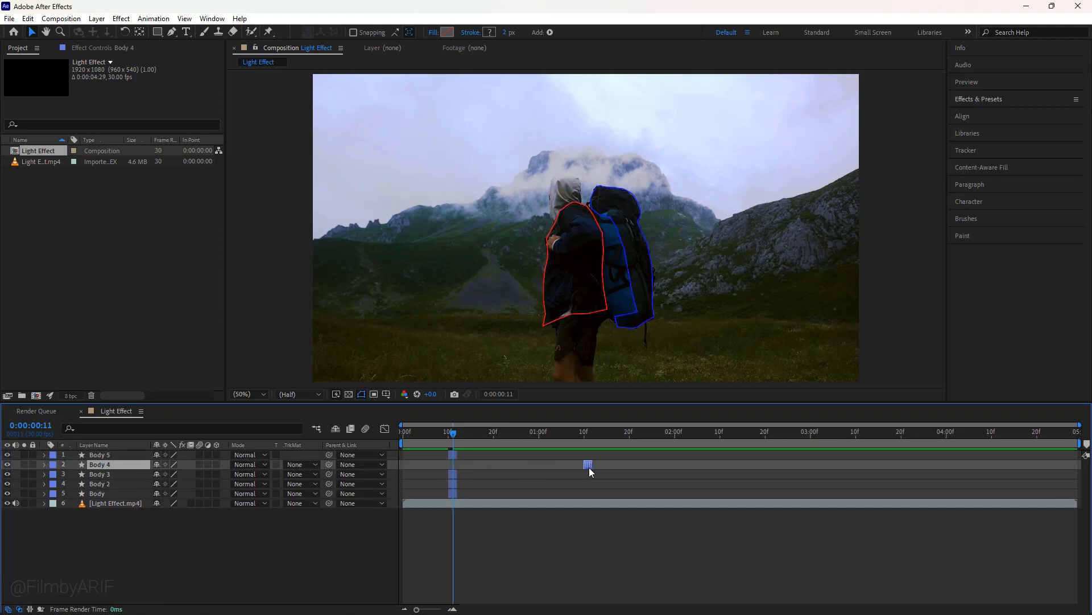
left_click(99, 474)
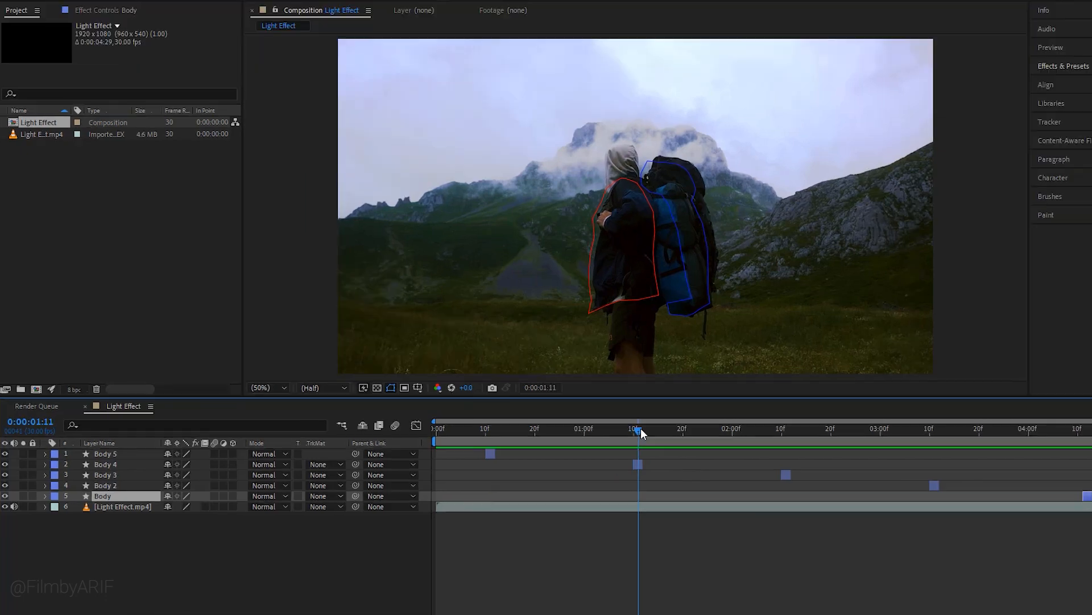
- Inspect the Body 4 and Body 3 shape groups, then preview the flicker at Half resolution
left_click(104, 464)
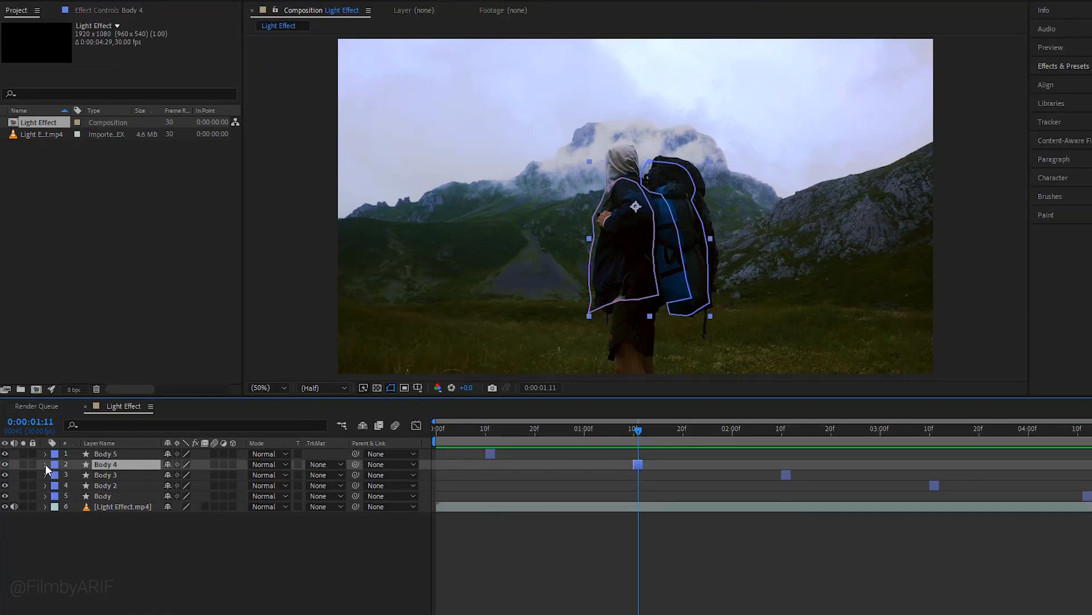
left_click(44, 464)
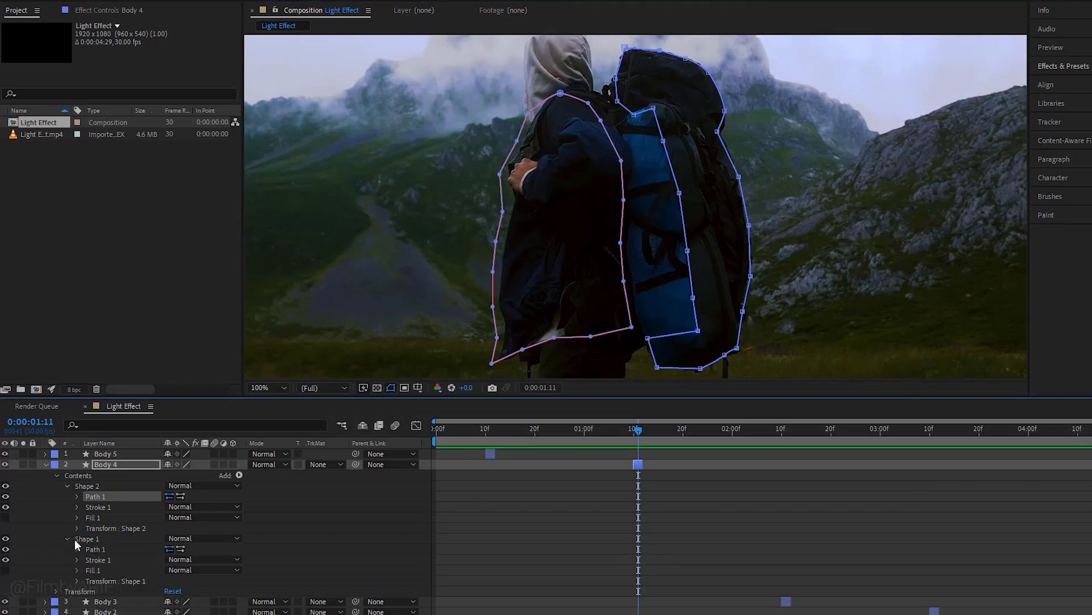
left_click(88, 538)
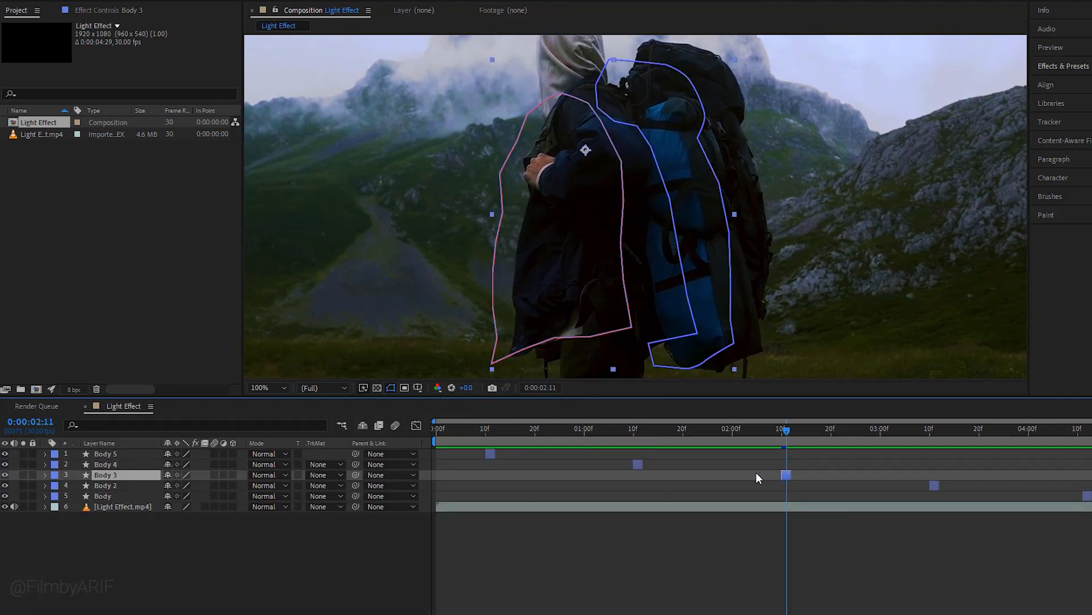
left_click(46, 474)
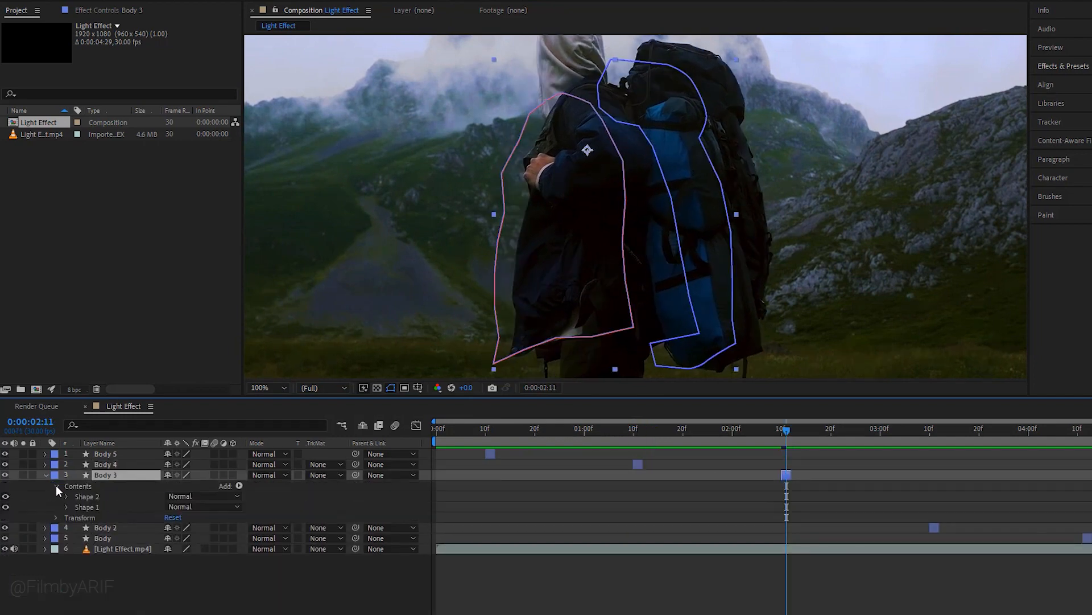
left_click(86, 496)
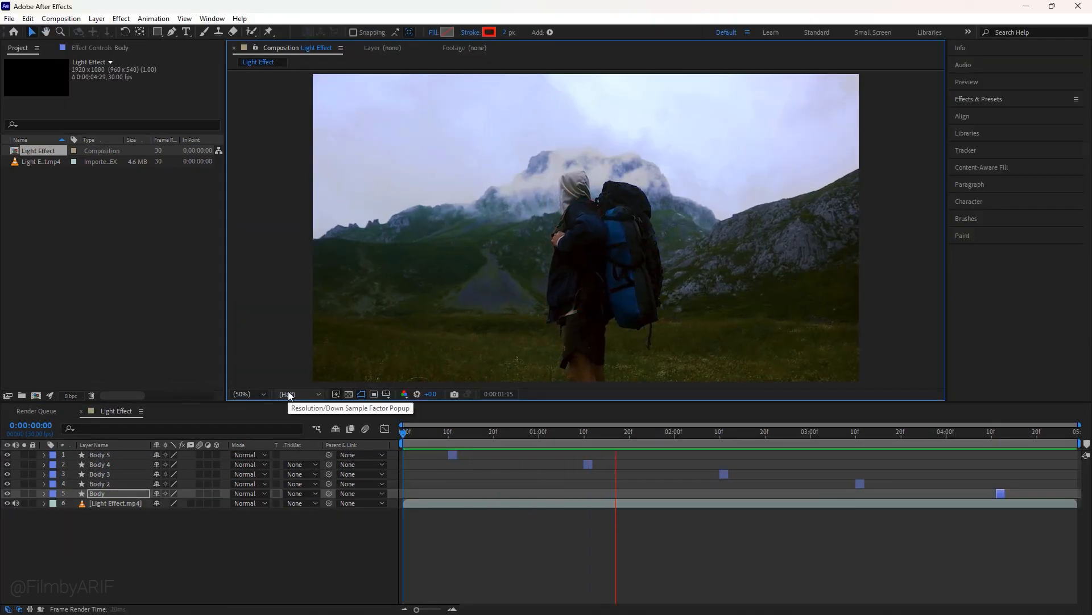
left_click(879, 431)
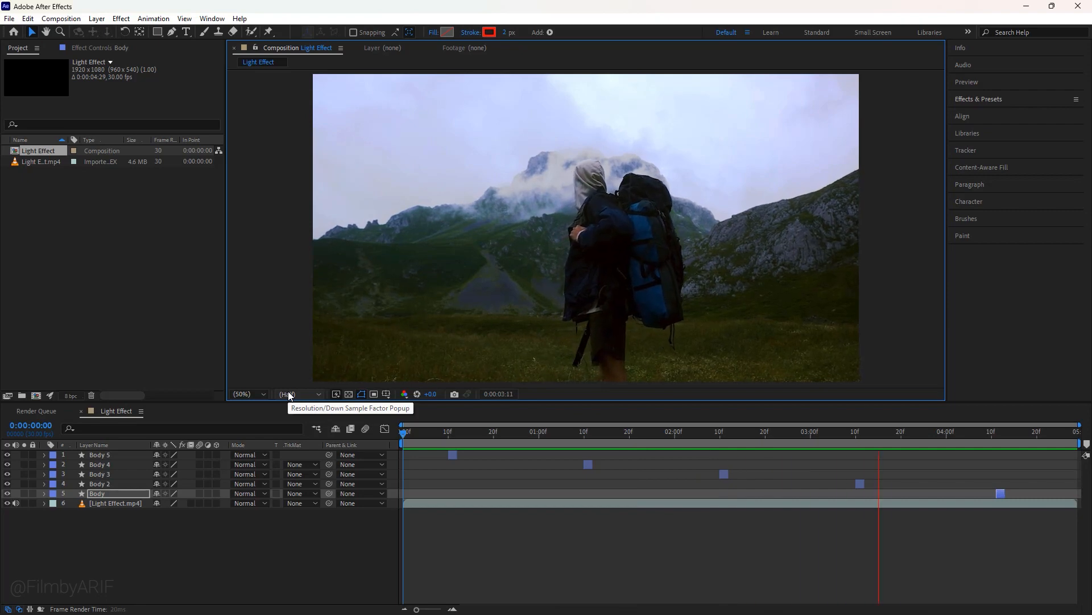
left_click(453, 431)
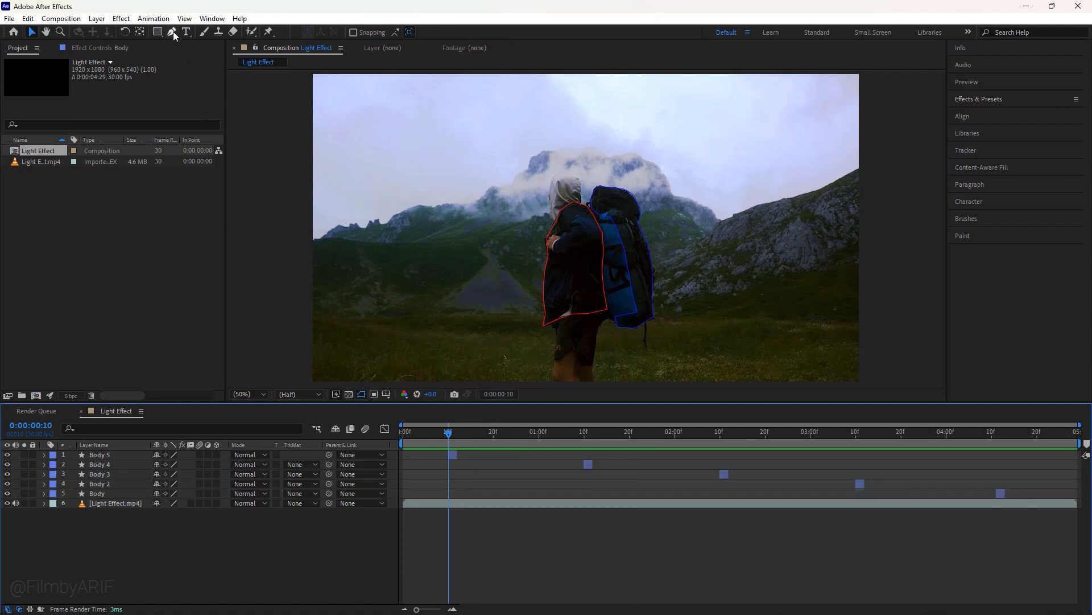
- Switch to the Pen tool for drawing the ridge paths point by point
left_click(204, 32)
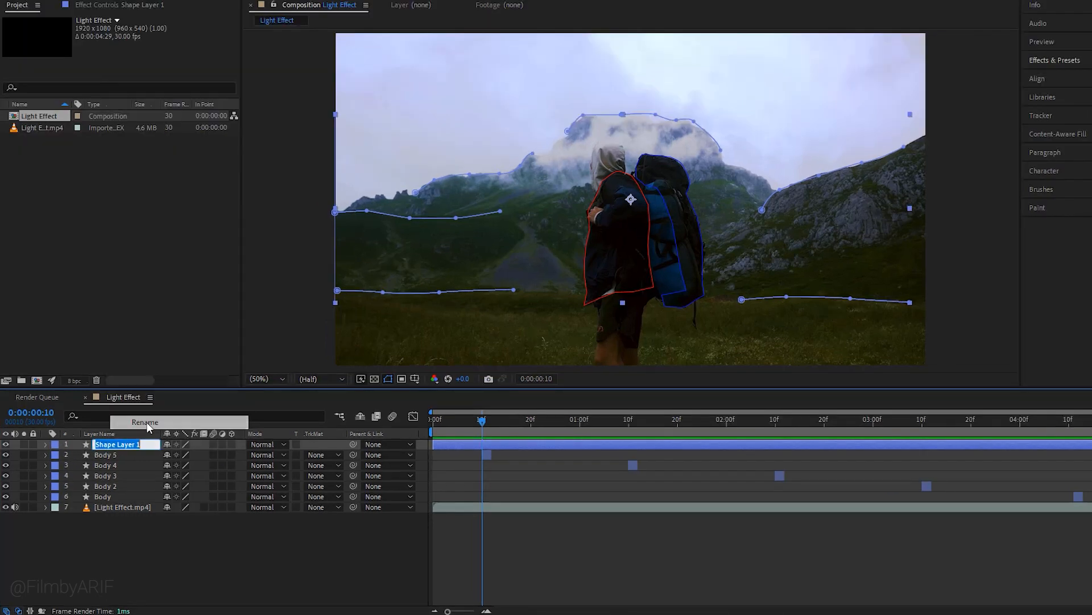
- Rename the layer 'Hill' and copy the cyan 03FCFF value into Shape 6's stroke color
type("Hill")
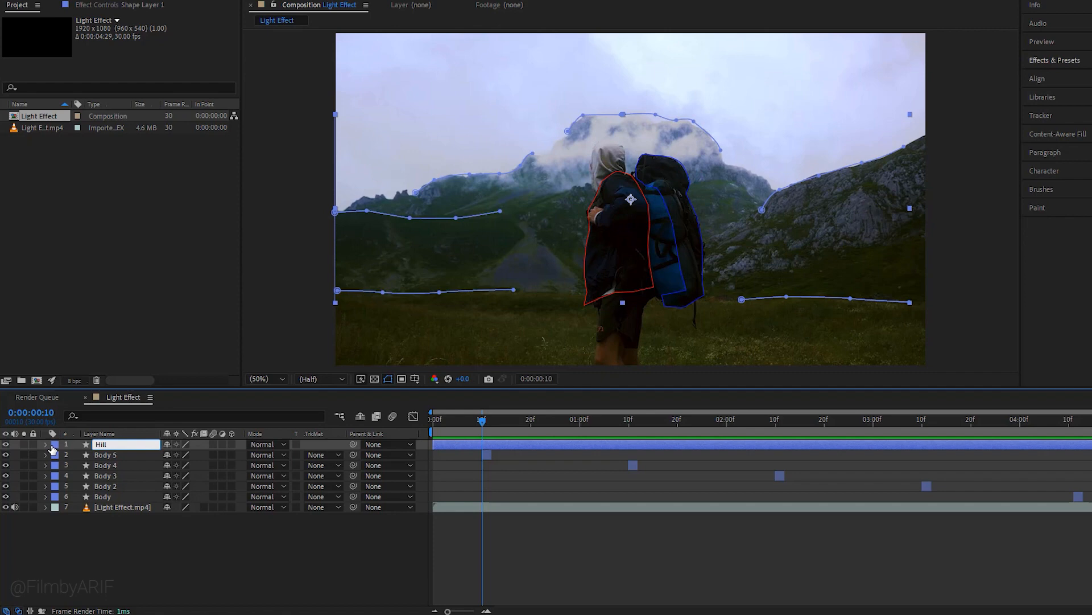
left_click(45, 445)
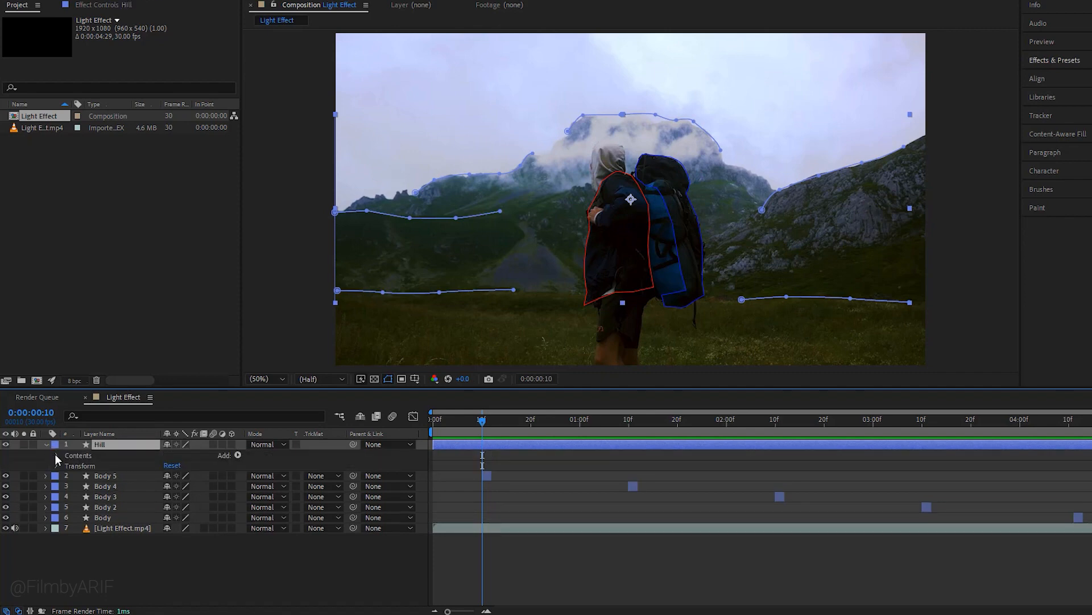
left_click(55, 456)
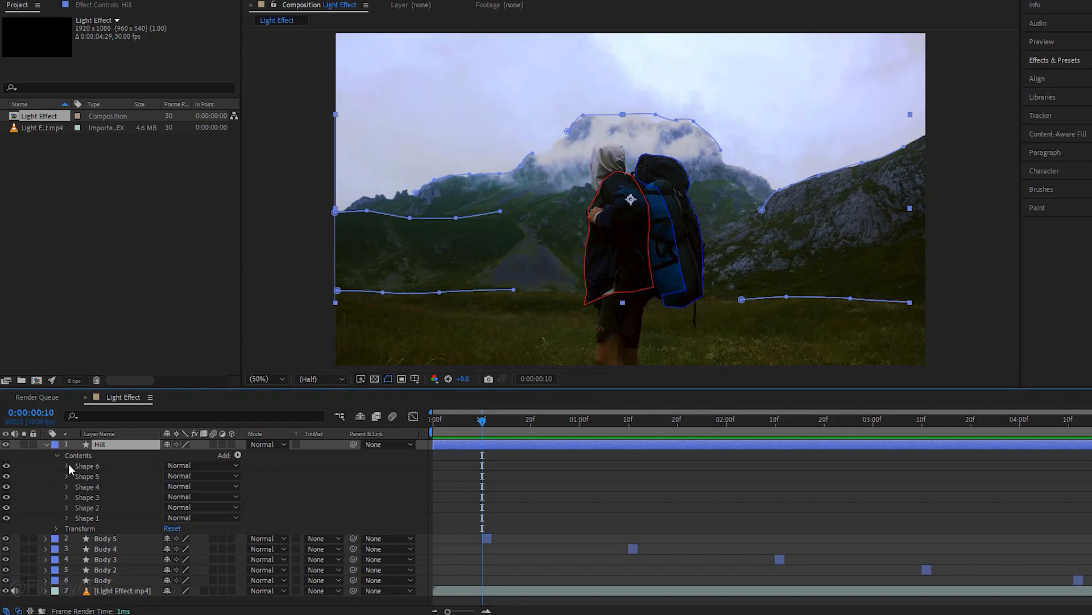
left_click(66, 466)
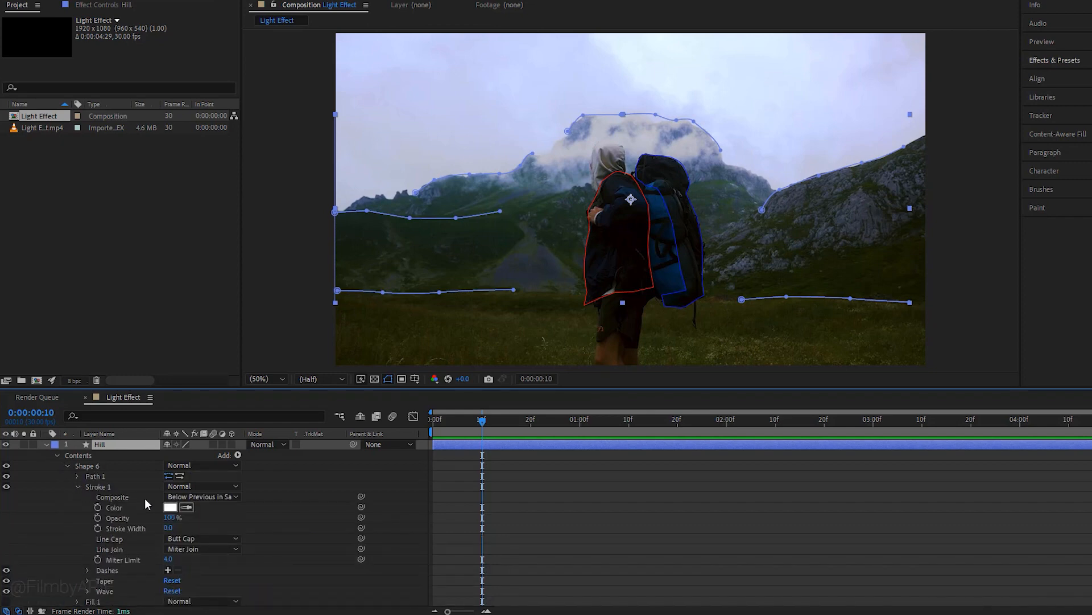
left_click(171, 507)
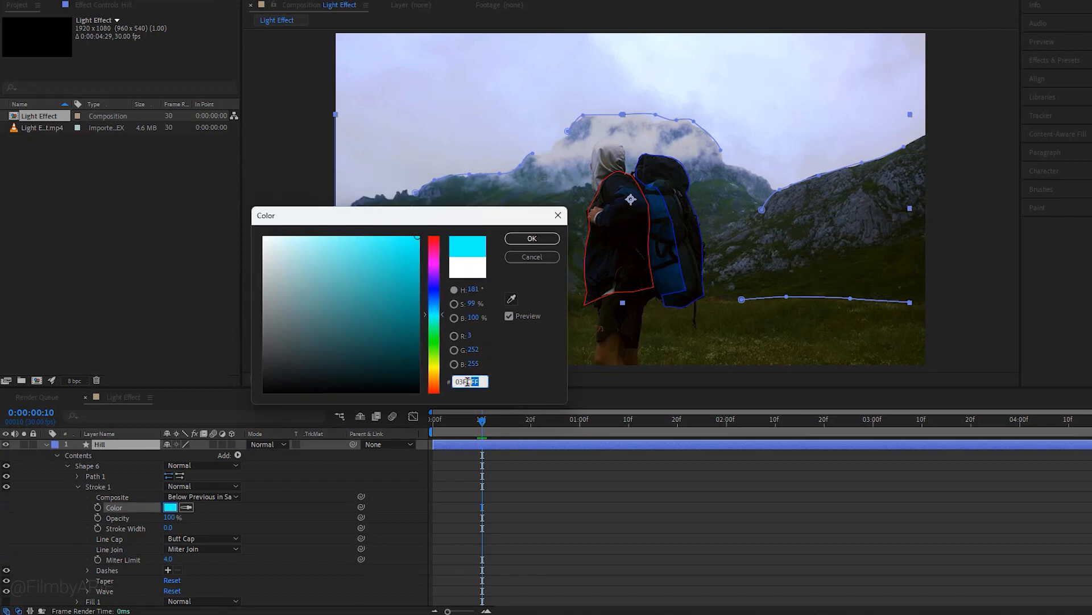
key("ctrl+c")
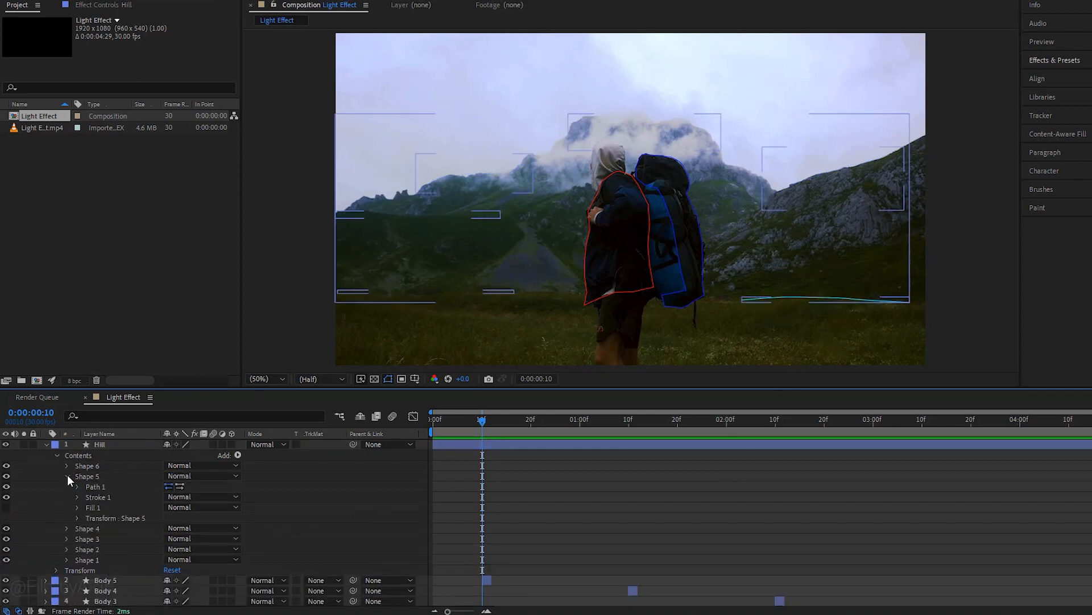
- Paste the cyan 03FCFF stroke color onto Shape 5, Shape 3 and Shape 2
left_click(77, 496)
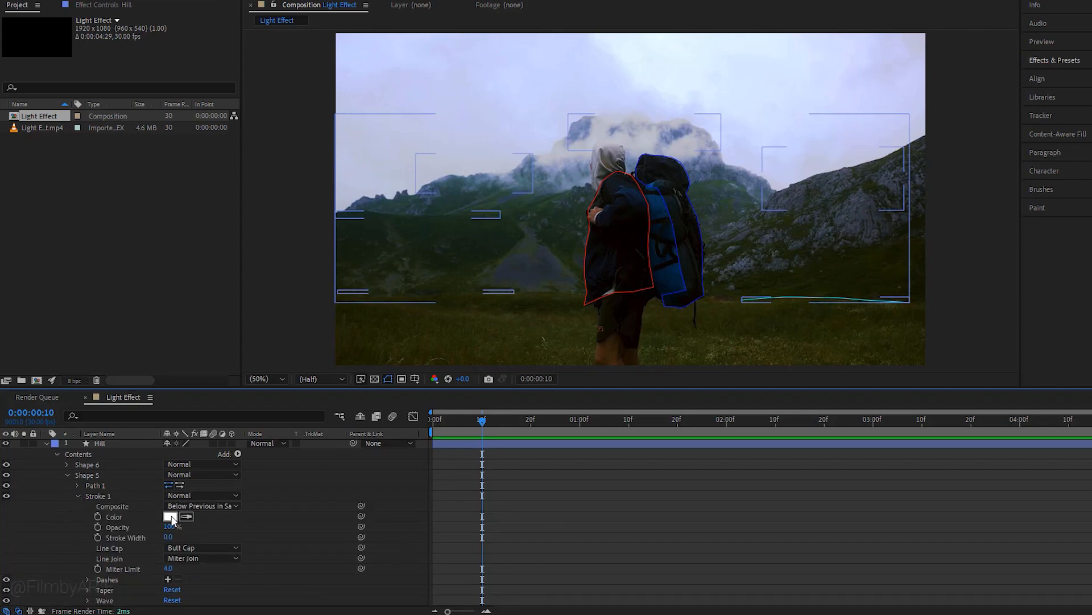
left_click(170, 517)
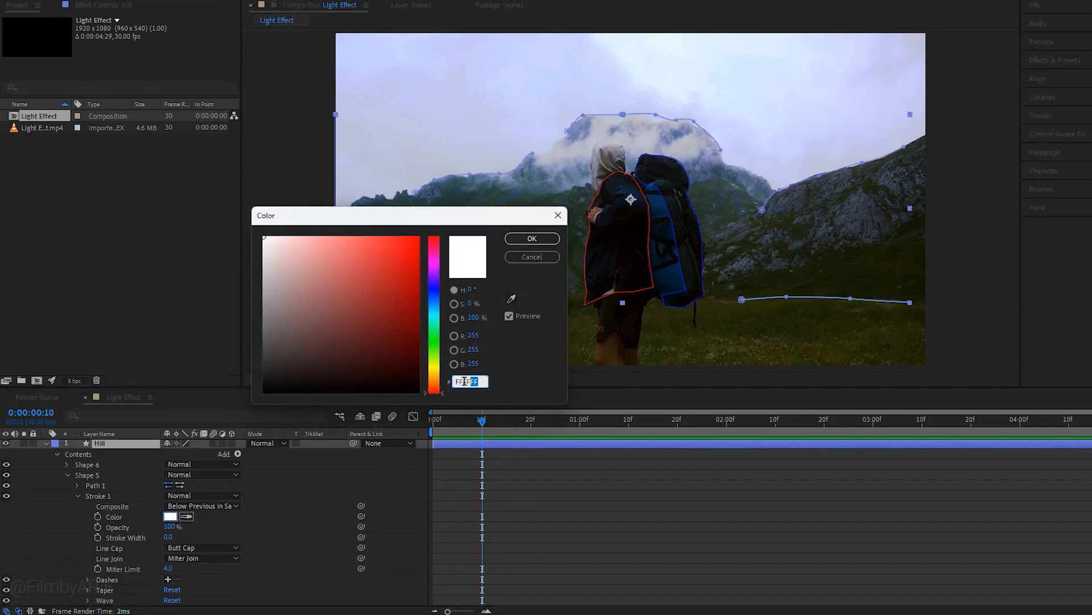
key("ctrl+v")
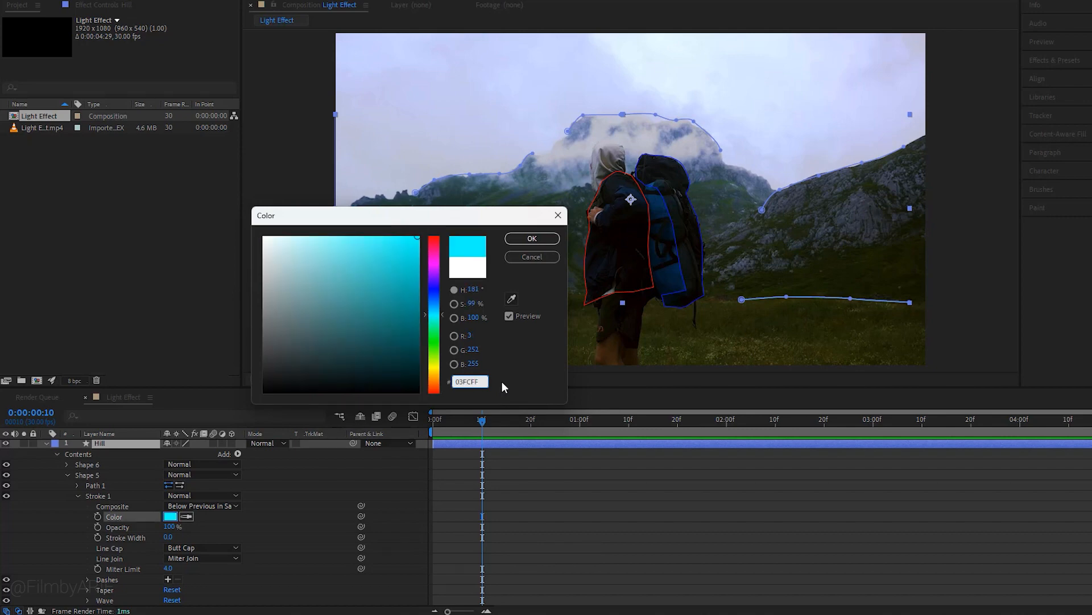
left_click(531, 238)
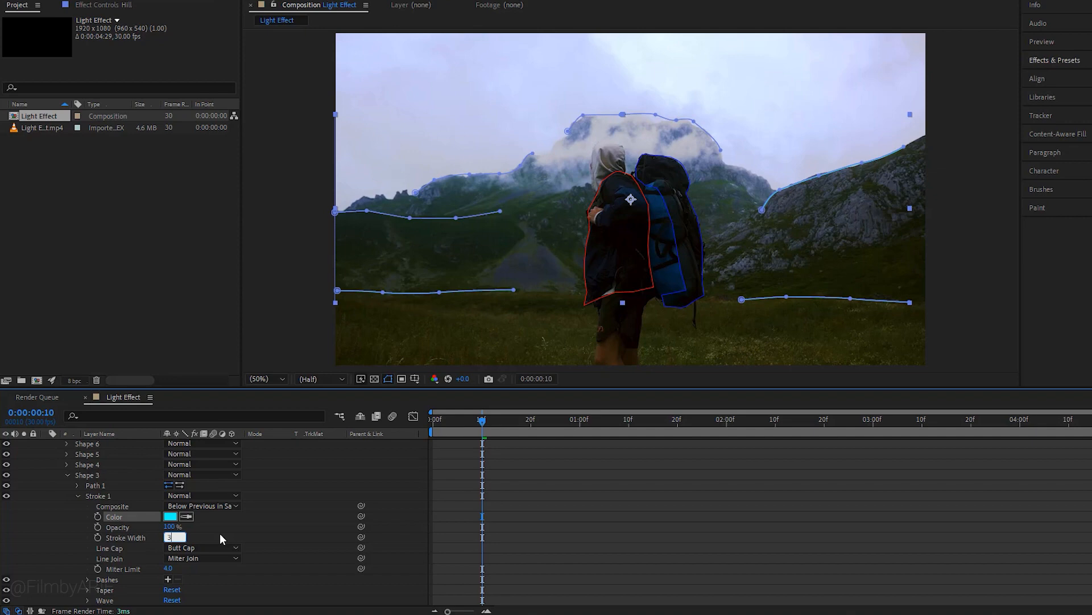
left_click(171, 517)
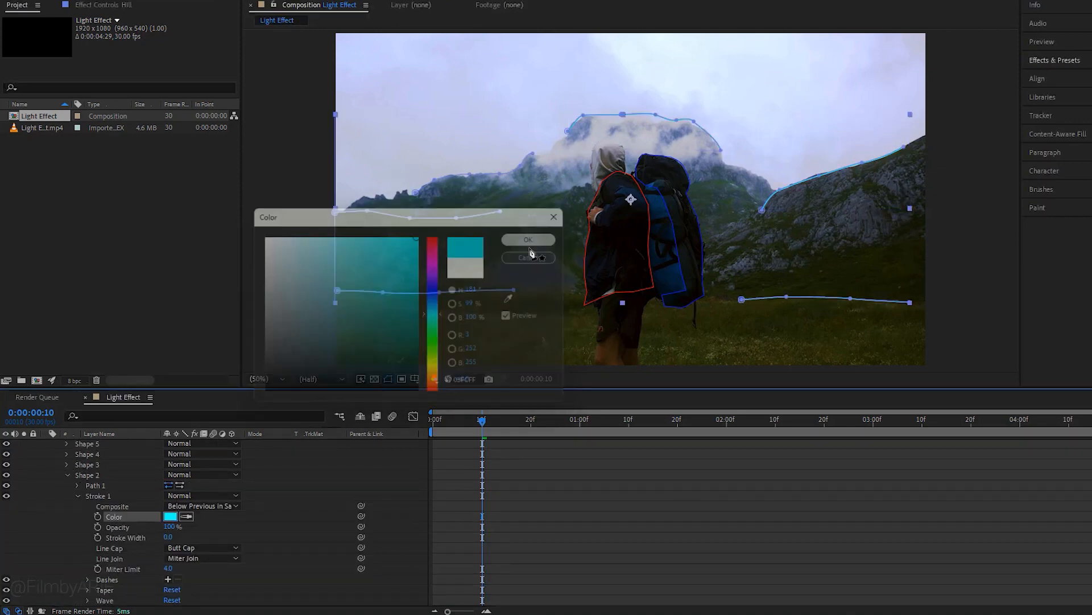
left_click(527, 239)
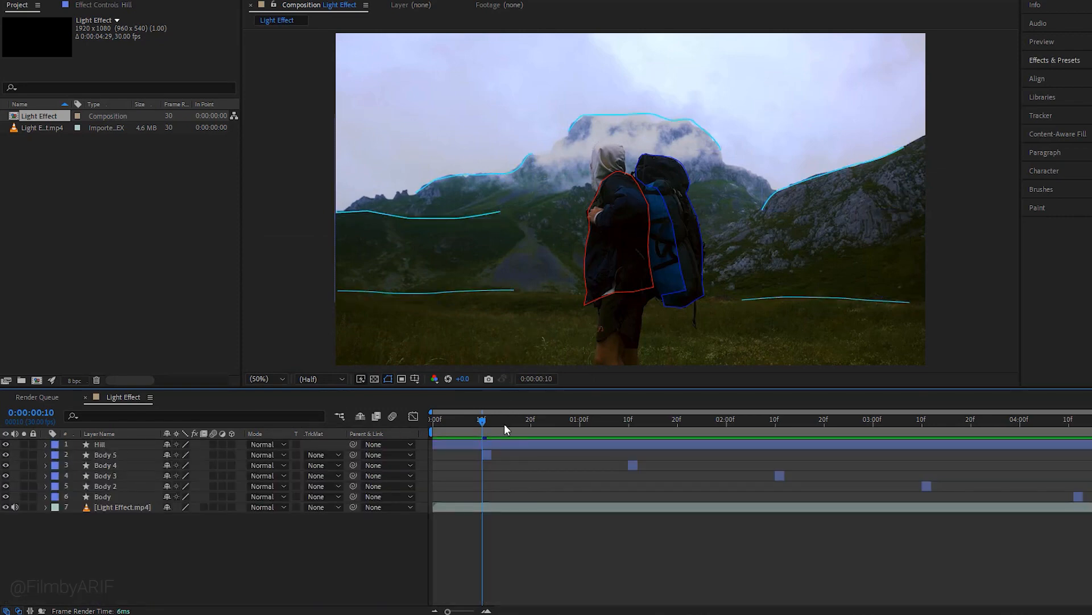
- Move to another frame and select the first ridge path in the Hill layer
left_click(99, 445)
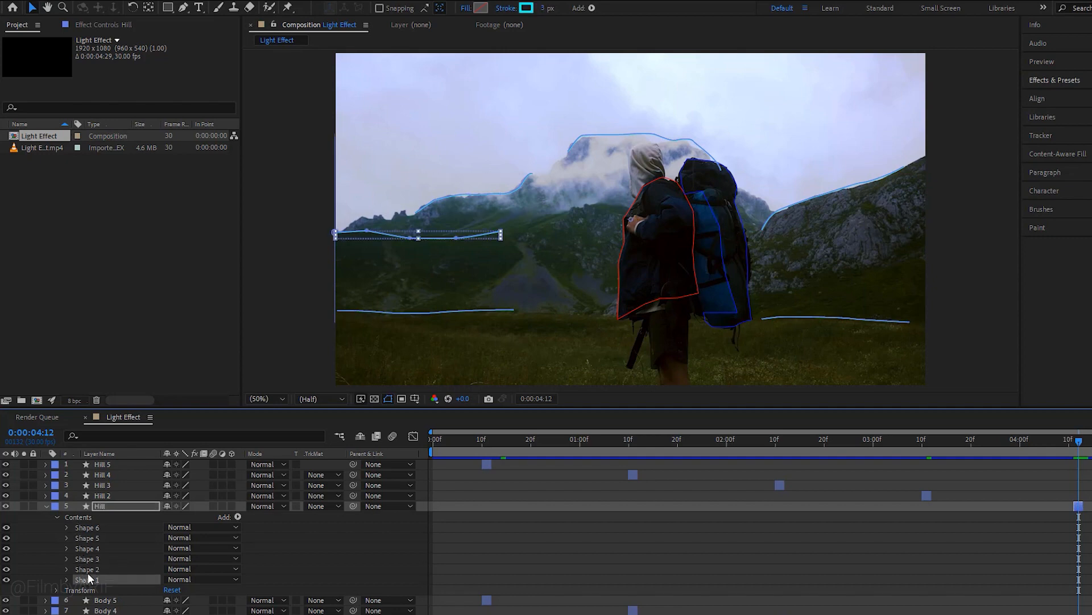
left_click(87, 558)
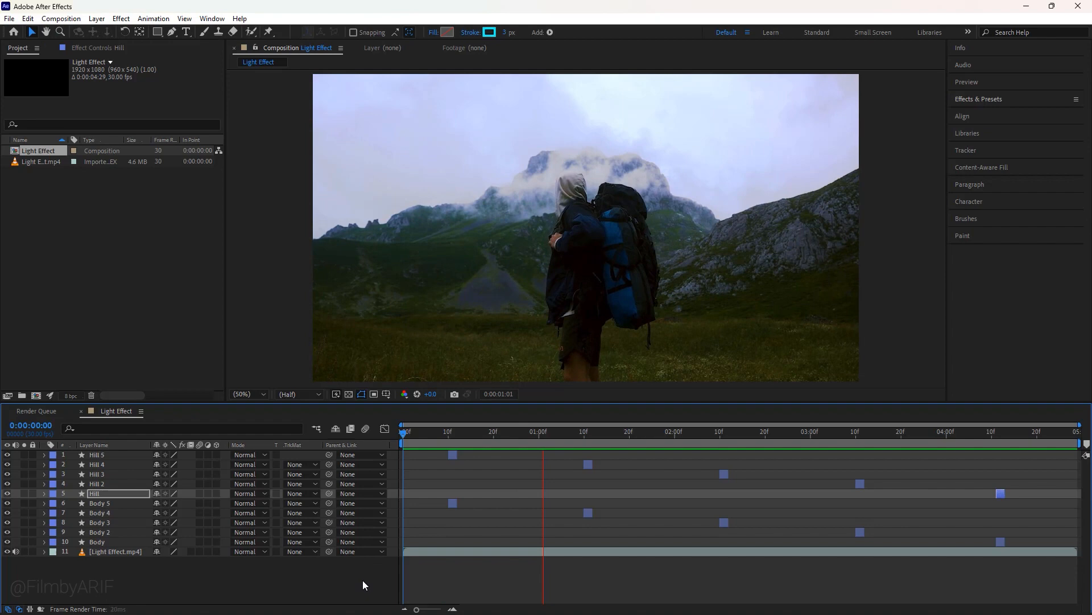
left_click(833, 431)
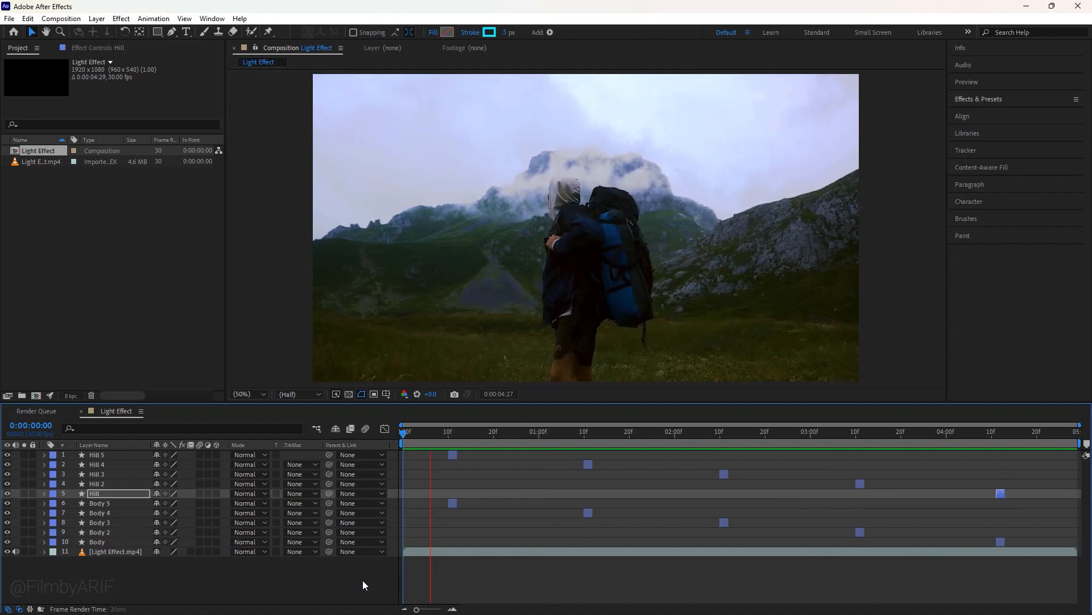
left_click(684, 431)
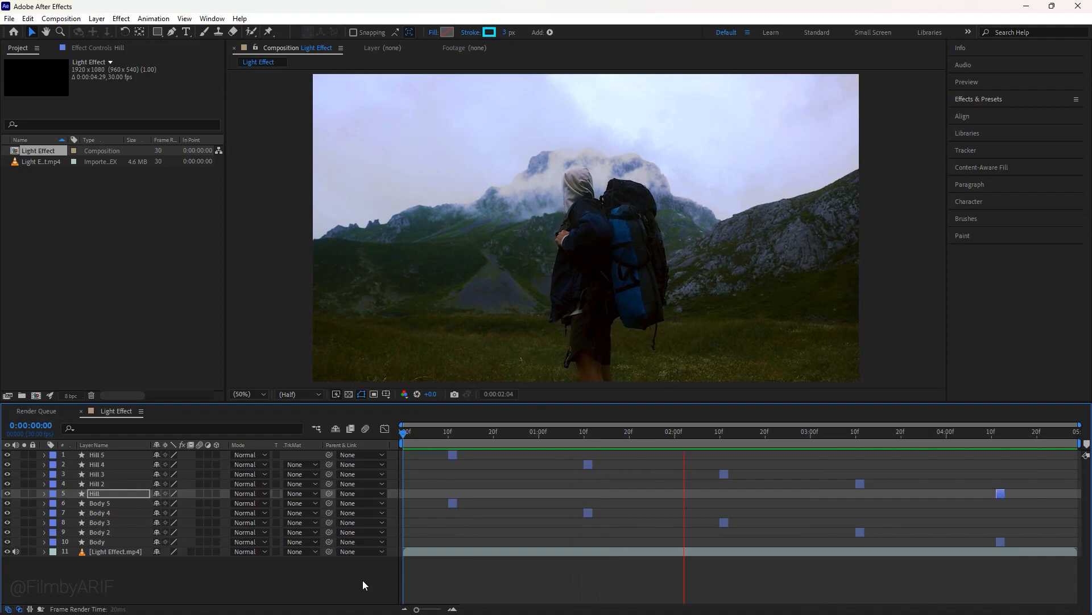
left_click(956, 431)
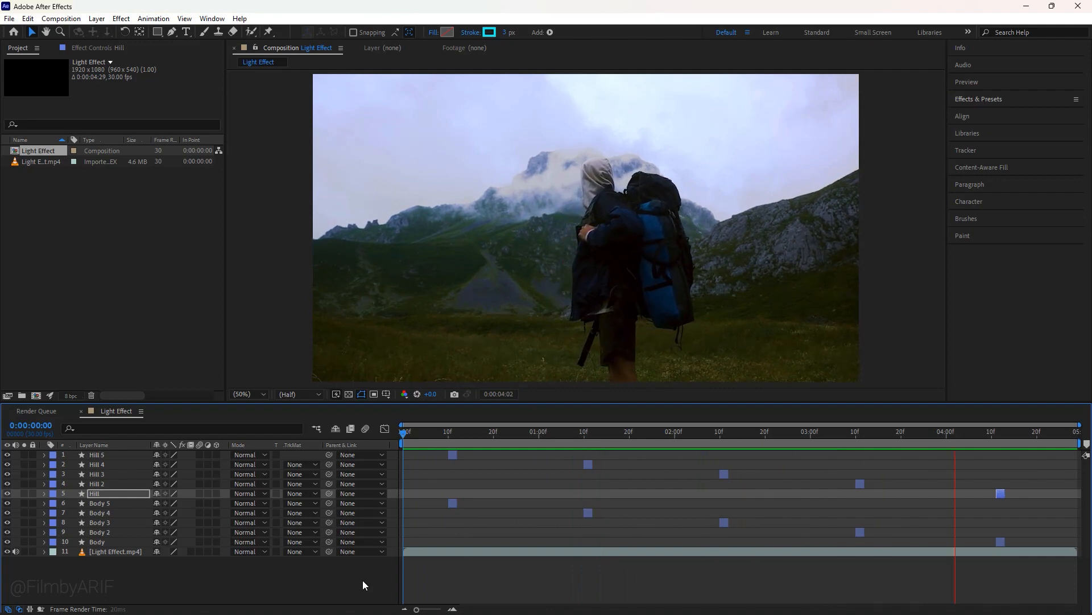